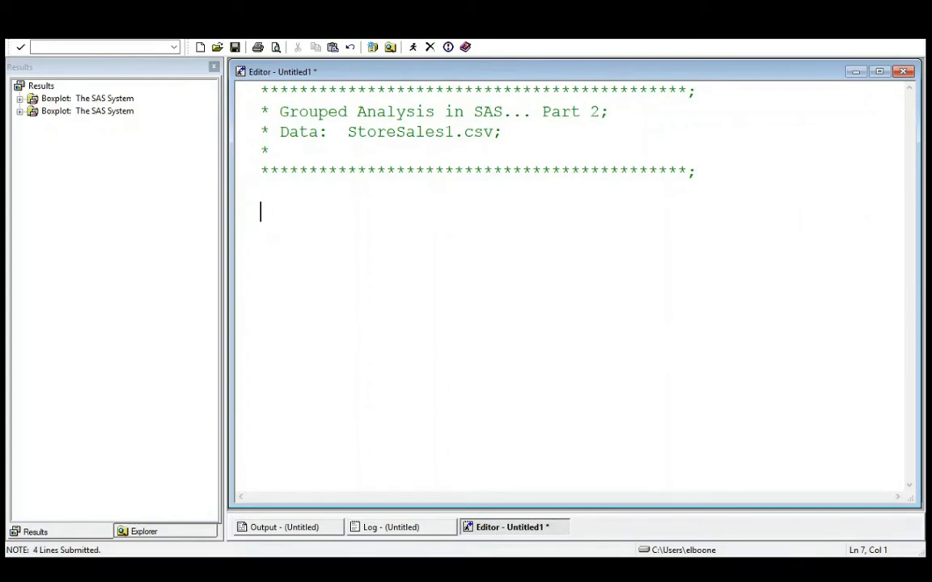
Write PROC BOXPLOT DATA = sales1; and begin the PLOT sales* line.
type("PROC BO")
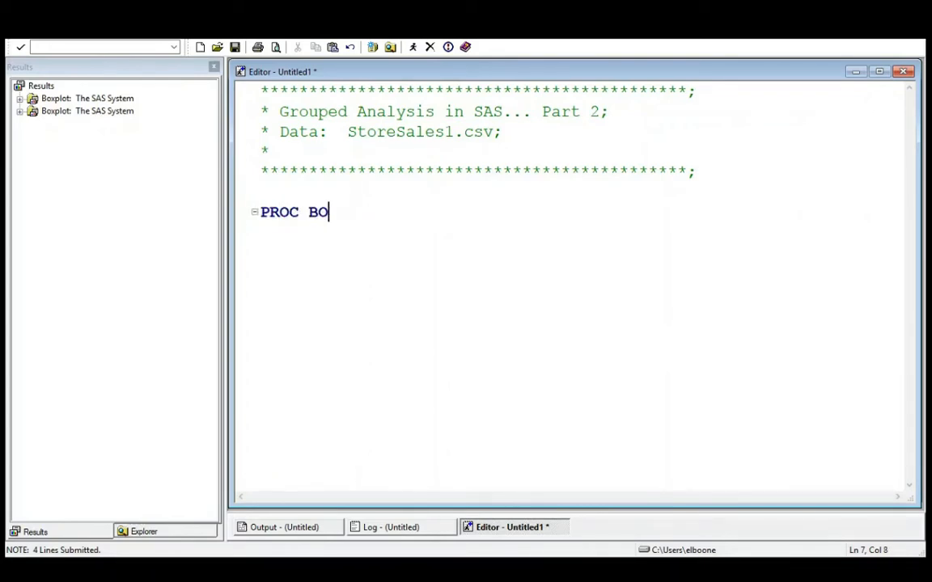
type("XPLO")
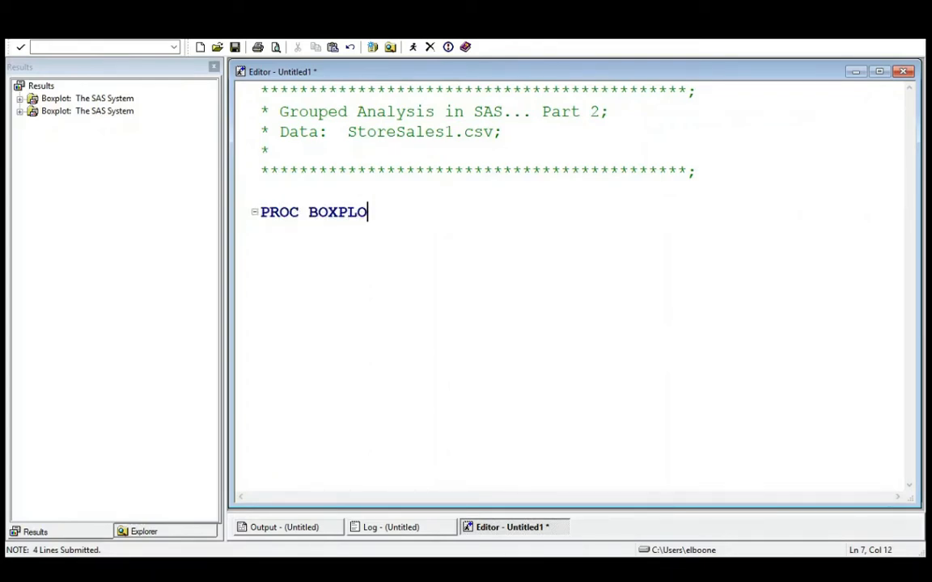
type("T DA")
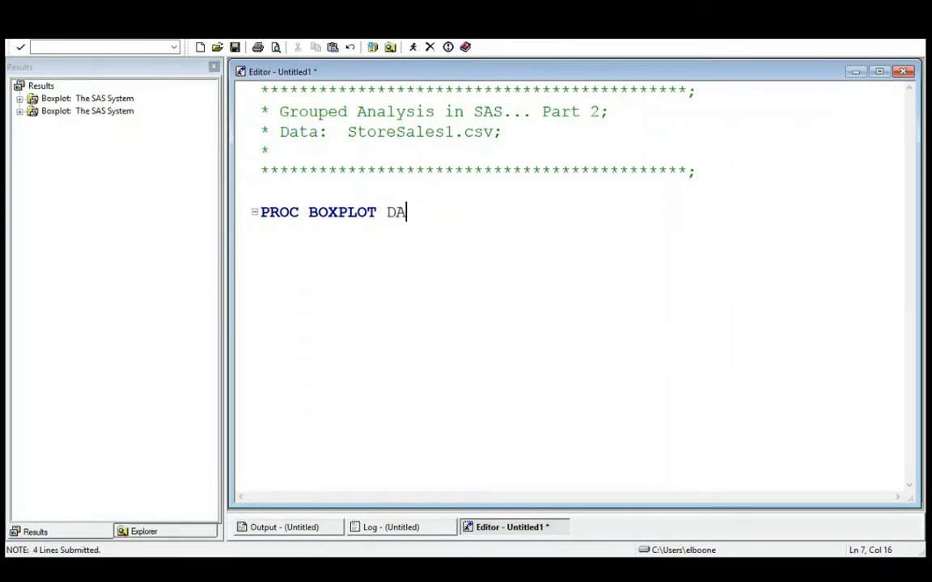
type("TA = sales1;")
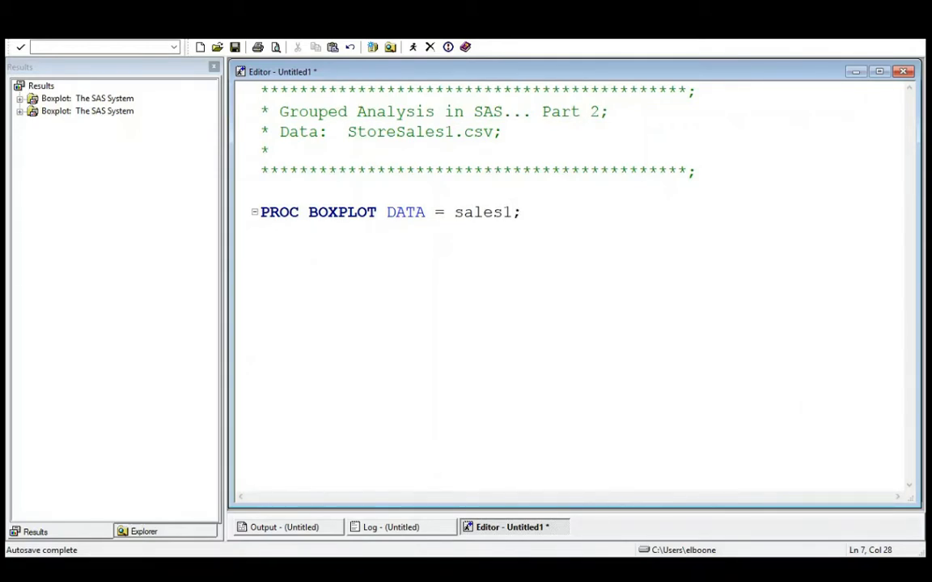
type("PLOT")
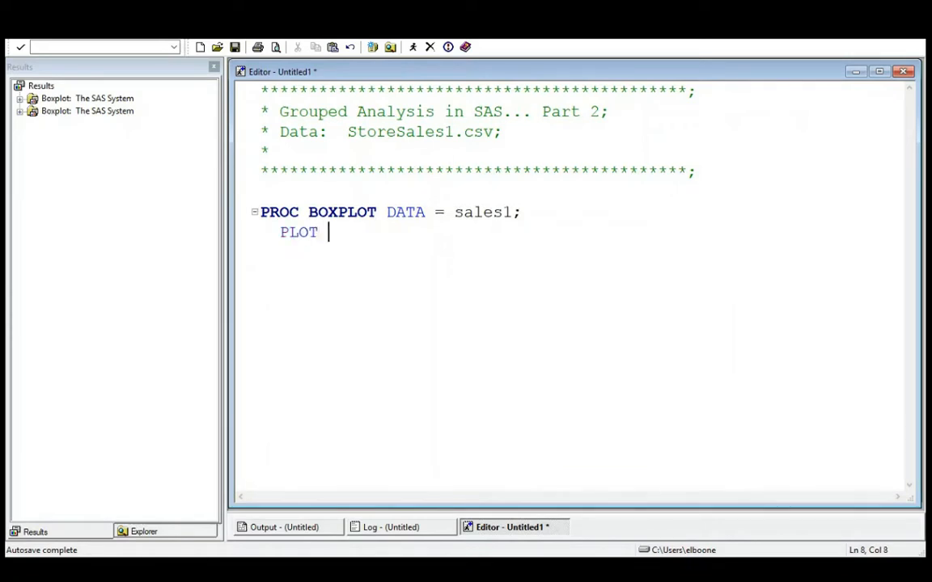
type("sales*")
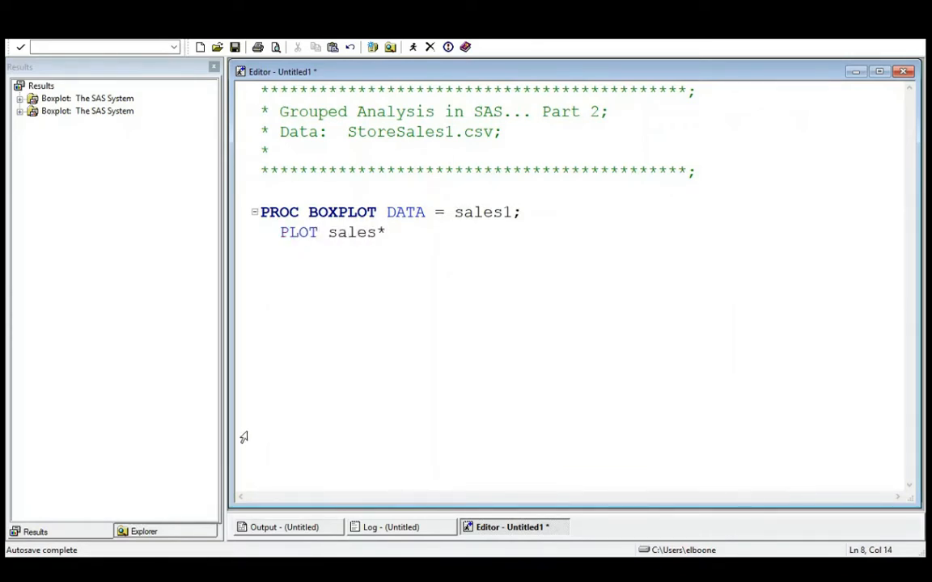
Check column names in the sales1 table, then finish PLOT sales*store; RUN;.
double_click(37, 103)
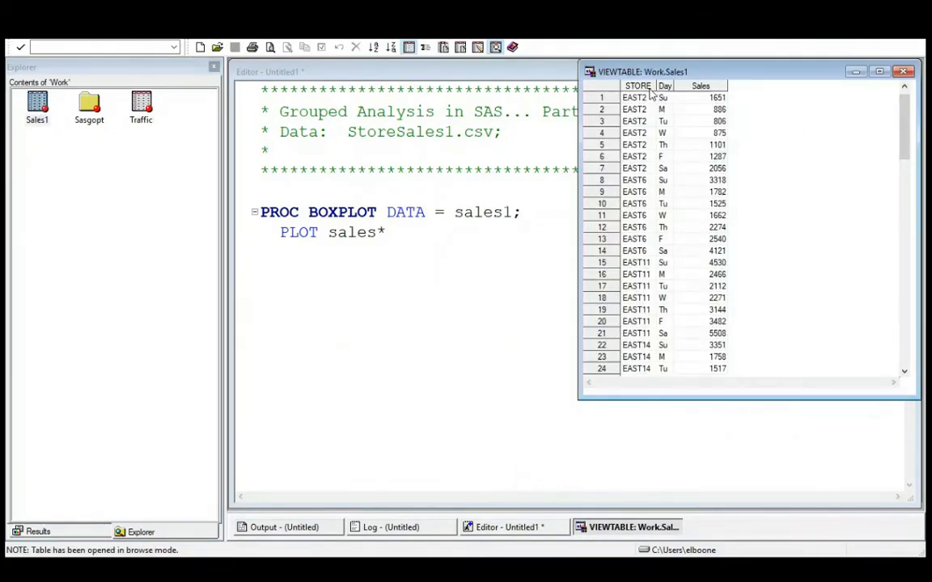
mouse_move(890, 87)
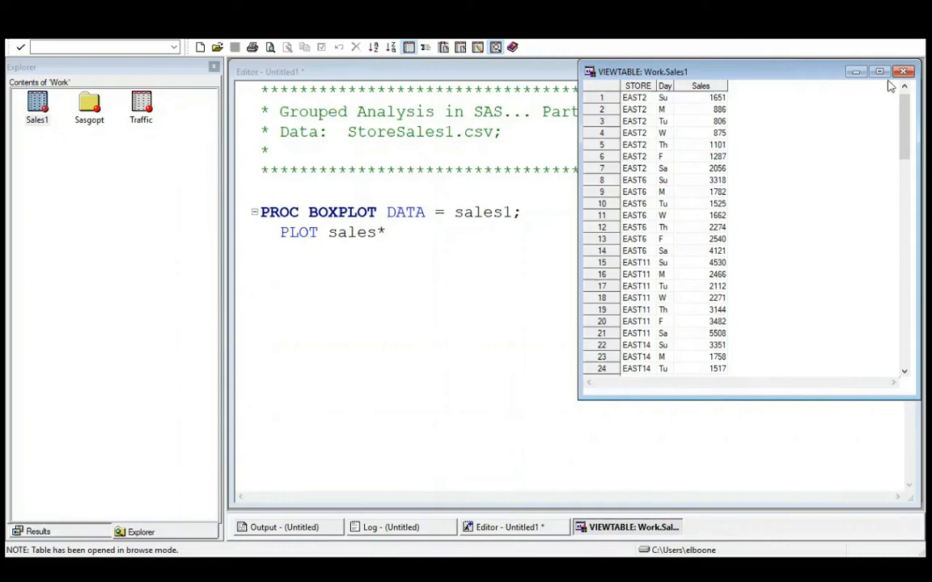
left_click(903, 71)
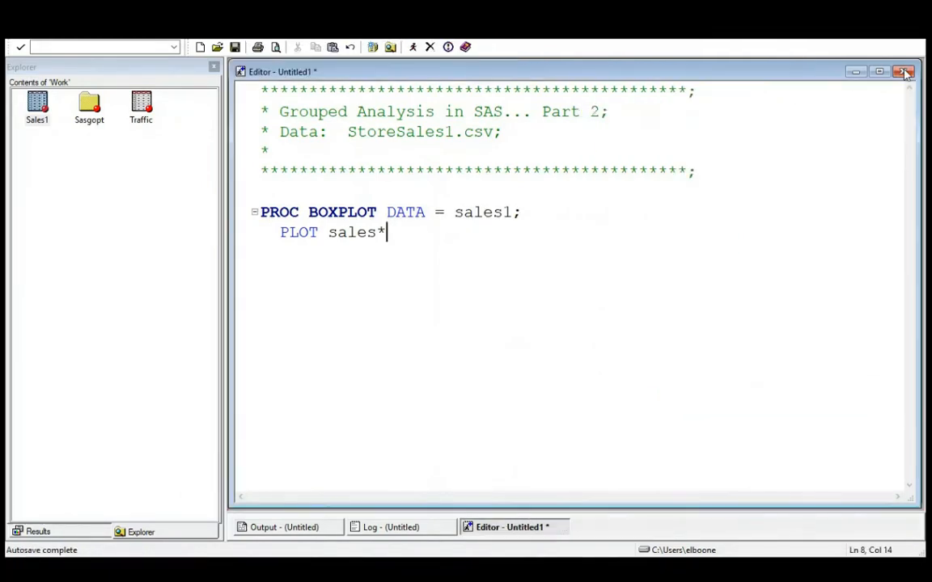
type("store;")
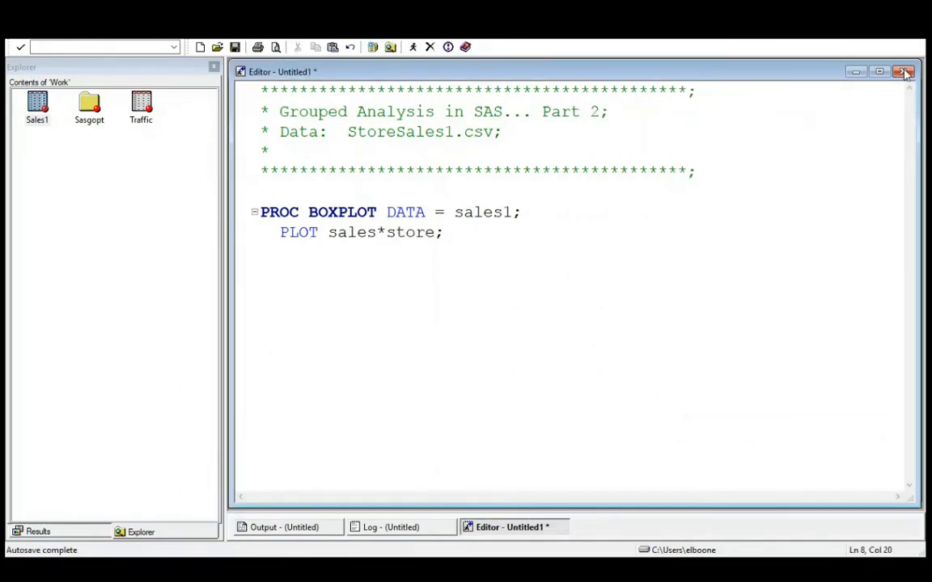
type("RUN;")
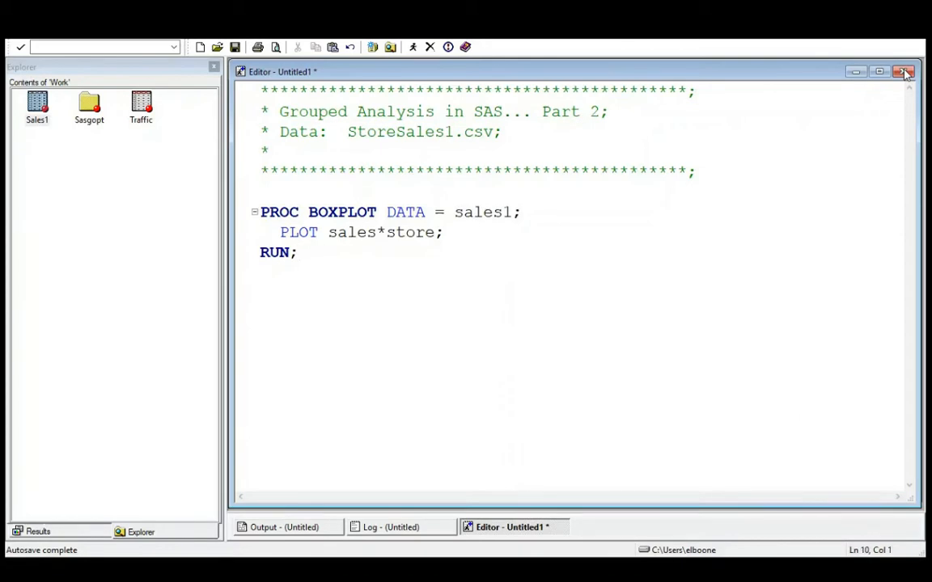
Select and submit the boxplot step to produce the Sales by STORE plot.
left_click_drag(278, 233, 297, 252)
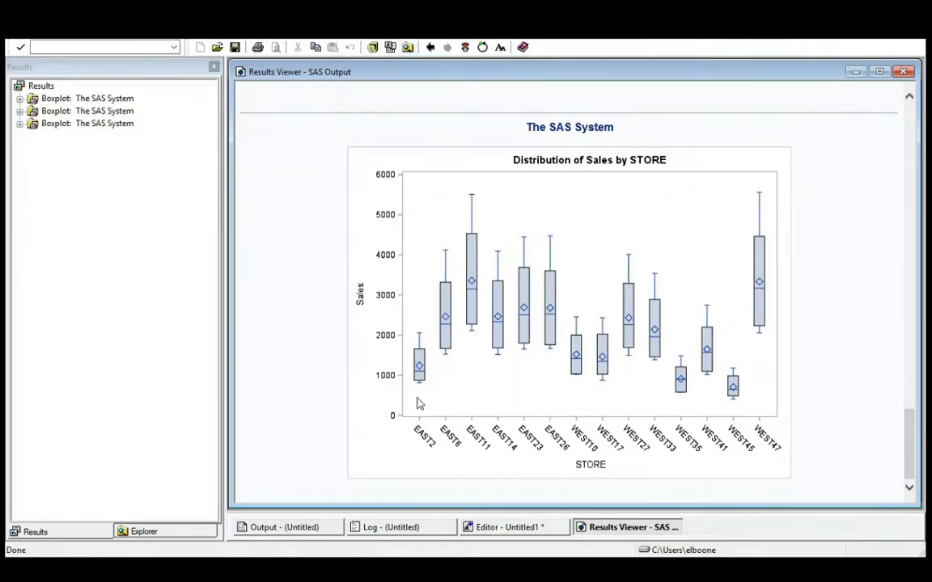
mouse_move(607, 447)
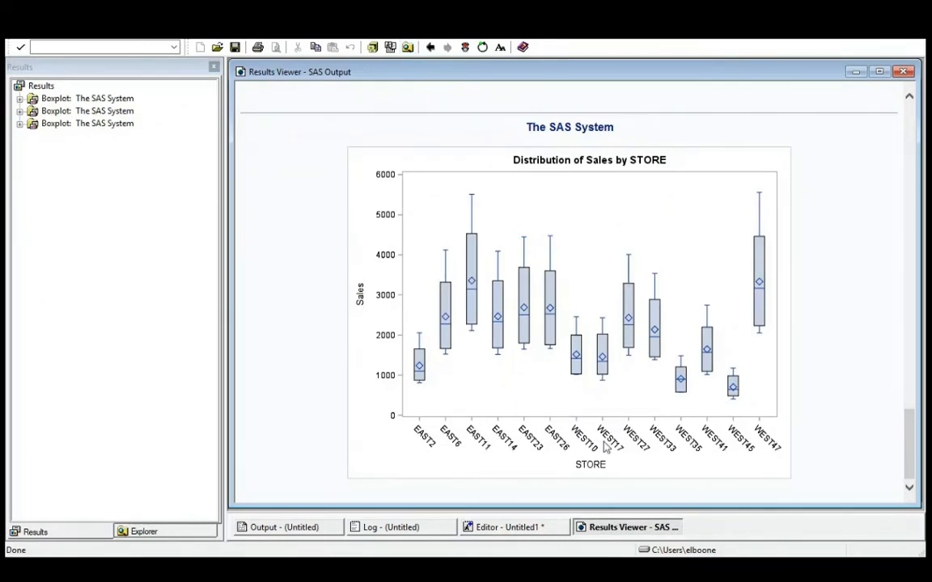
mouse_move(478, 288)
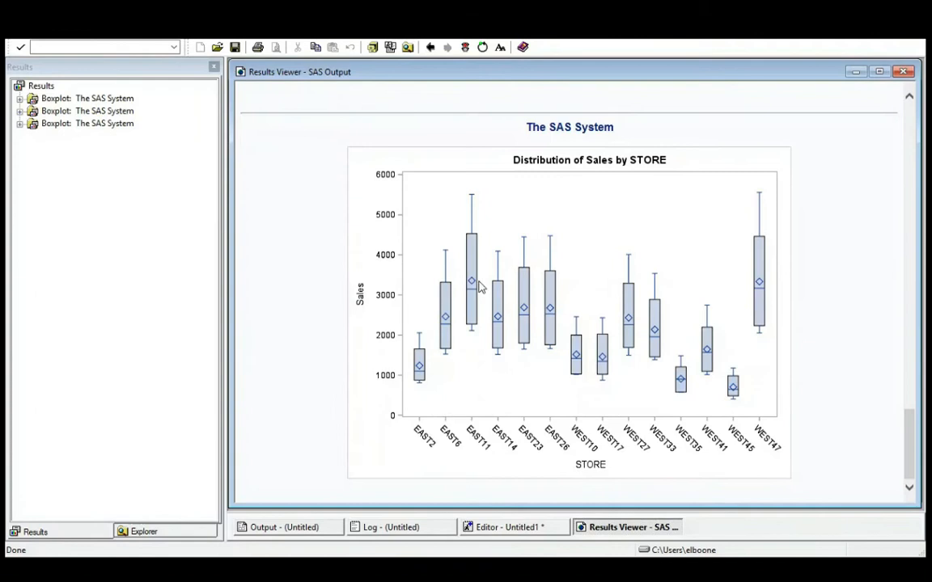
mouse_move(722, 385)
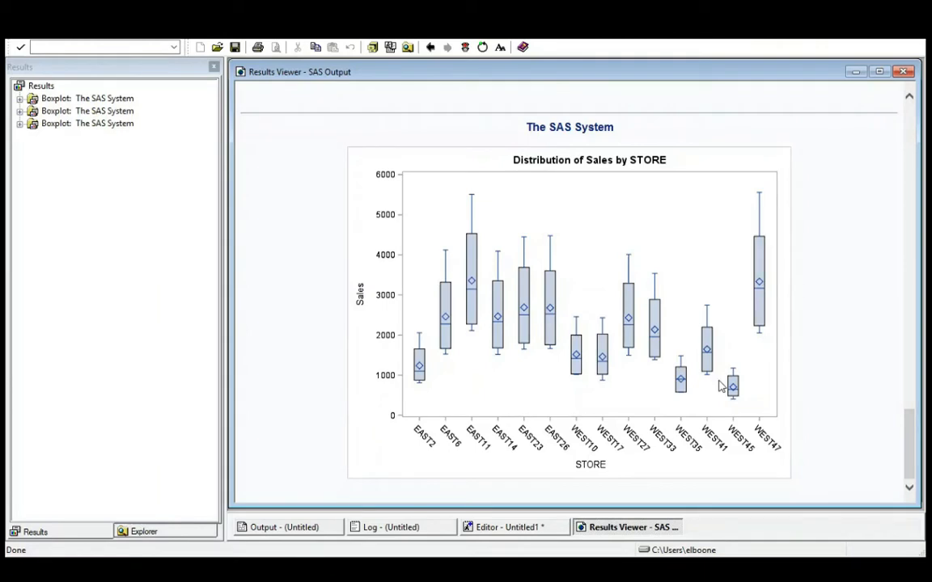
mouse_move(855, 200)
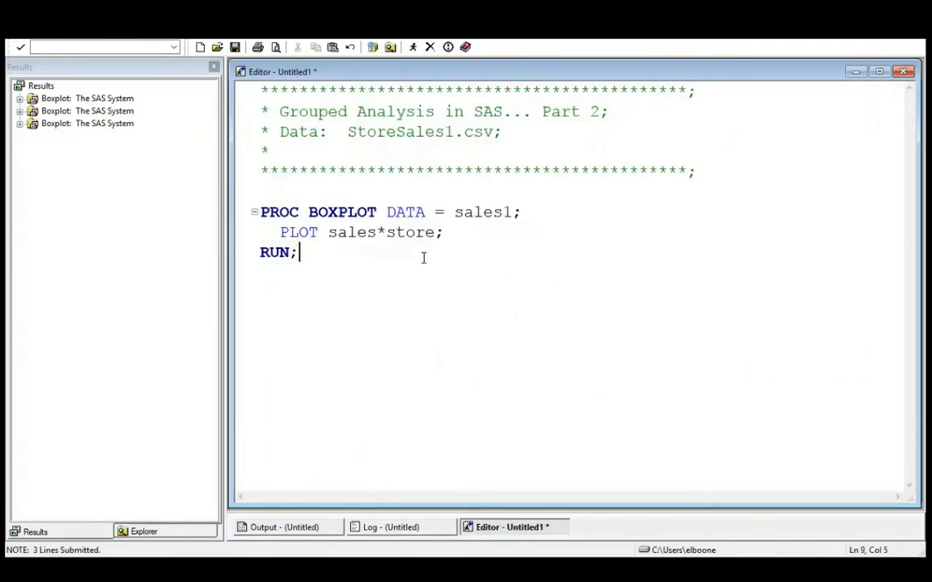
Duplicate the boxplot step, change store to day, and submit it for a Sales by Day plot.
left_click_drag(261, 212, 297, 252)
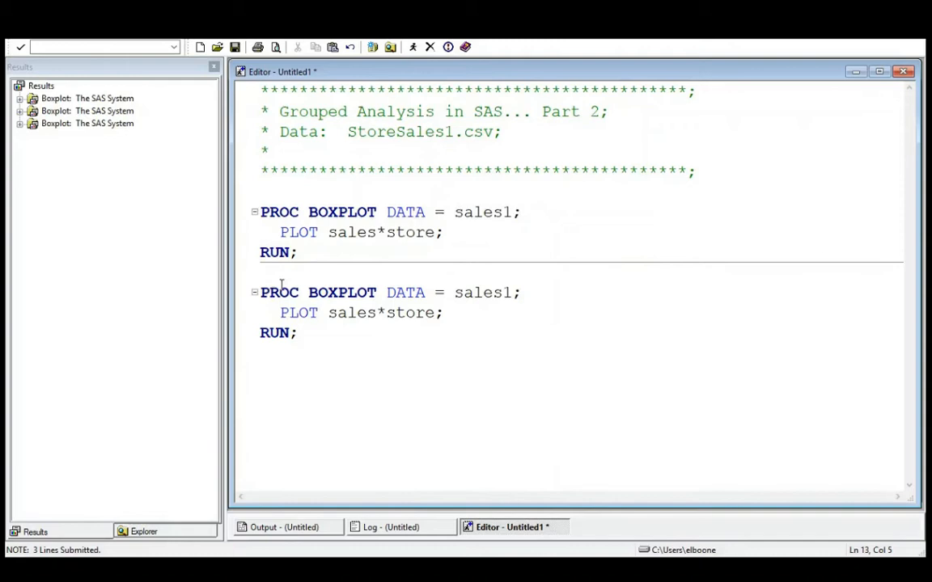
double_click(405, 314)
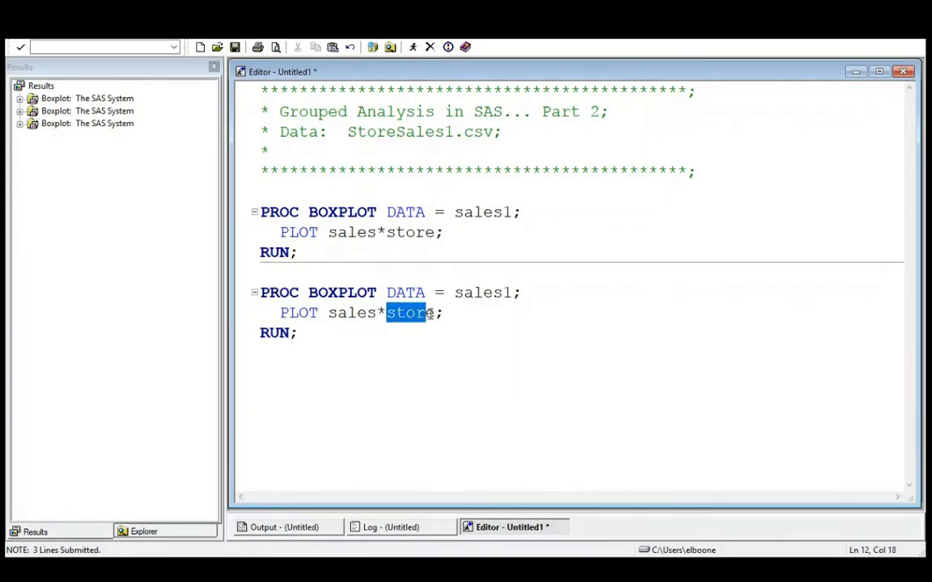
type("day")
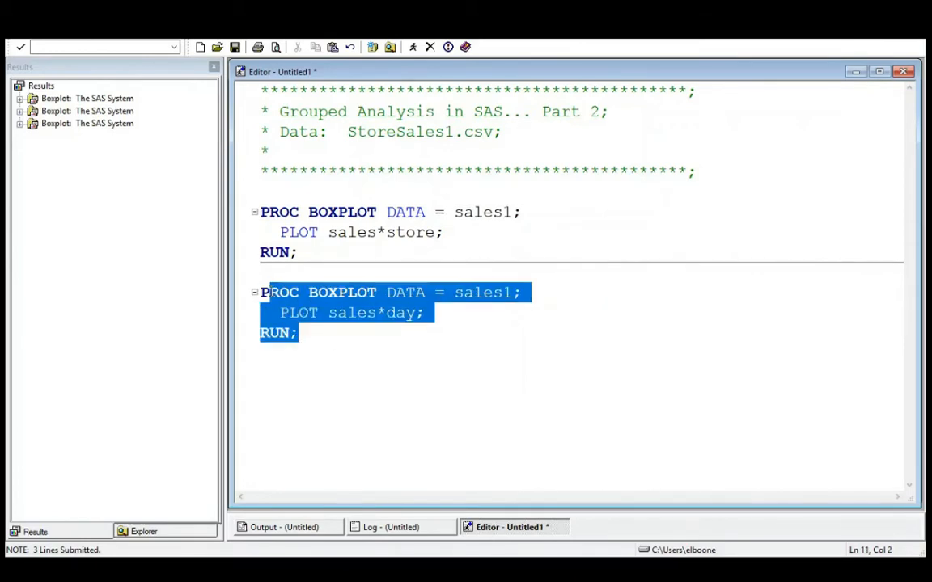
left_click(413, 46)
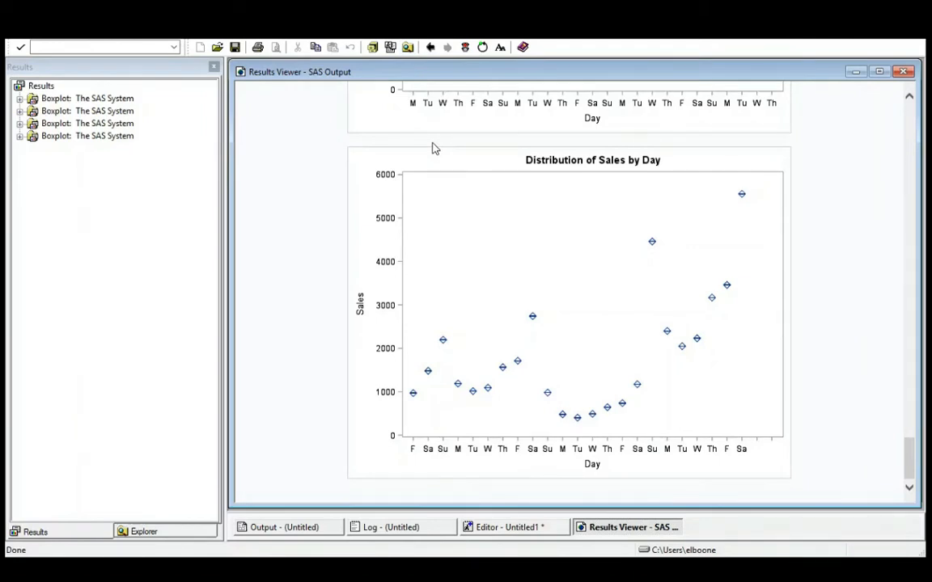
mouse_move(454, 350)
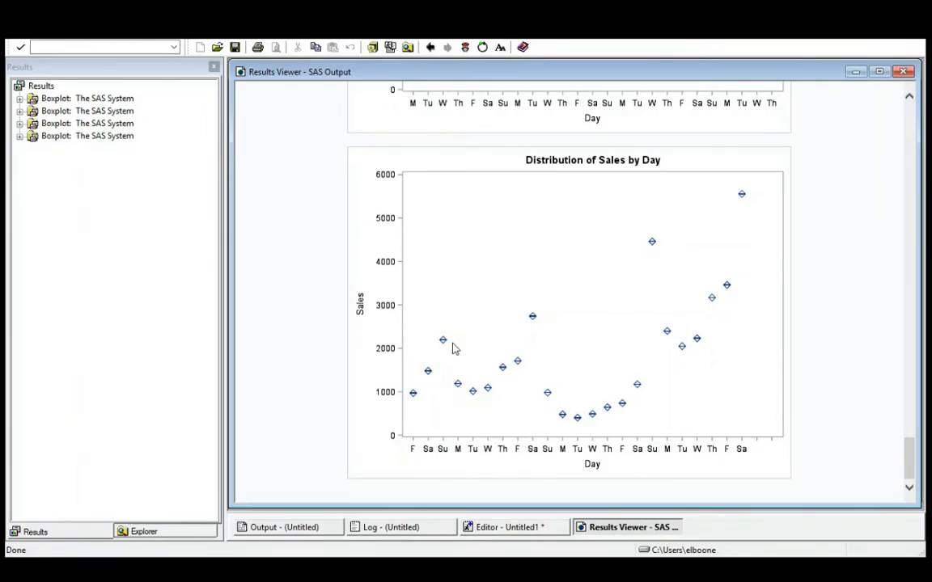
mouse_move(410, 405)
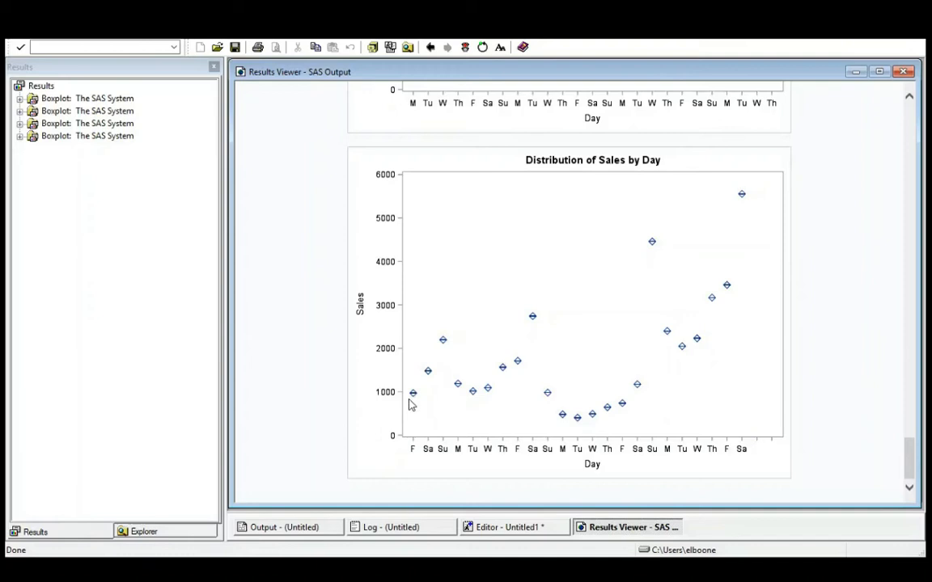
mouse_move(438, 460)
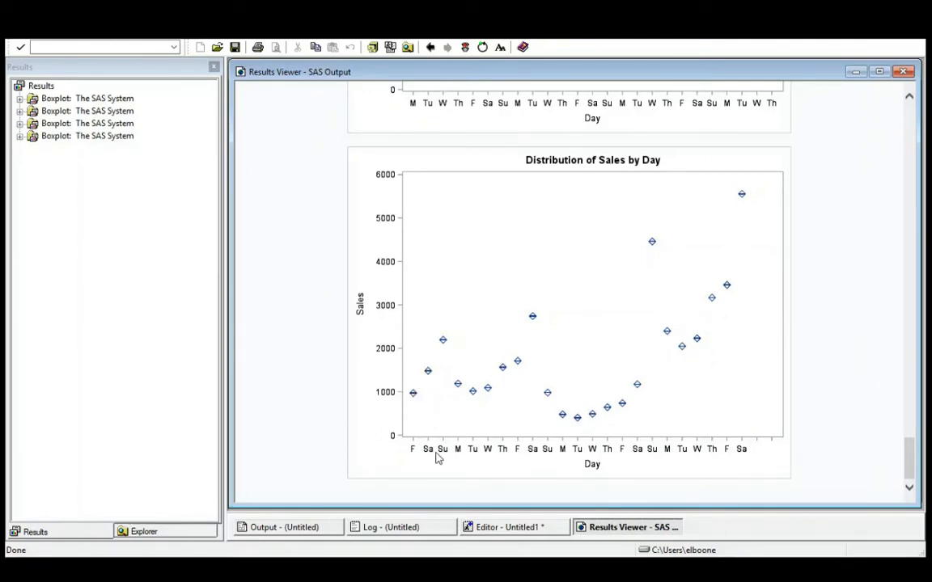
mouse_move(731, 453)
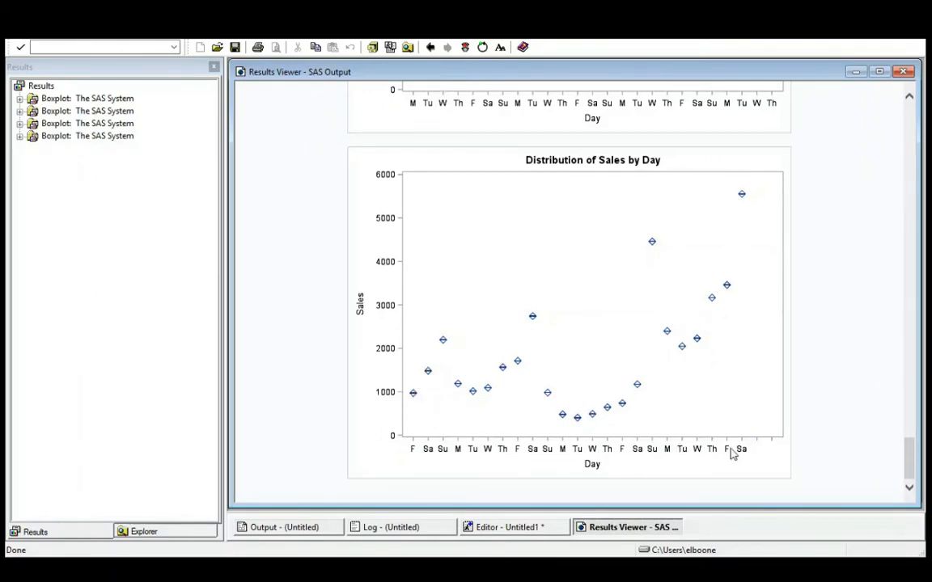
mouse_move(524, 223)
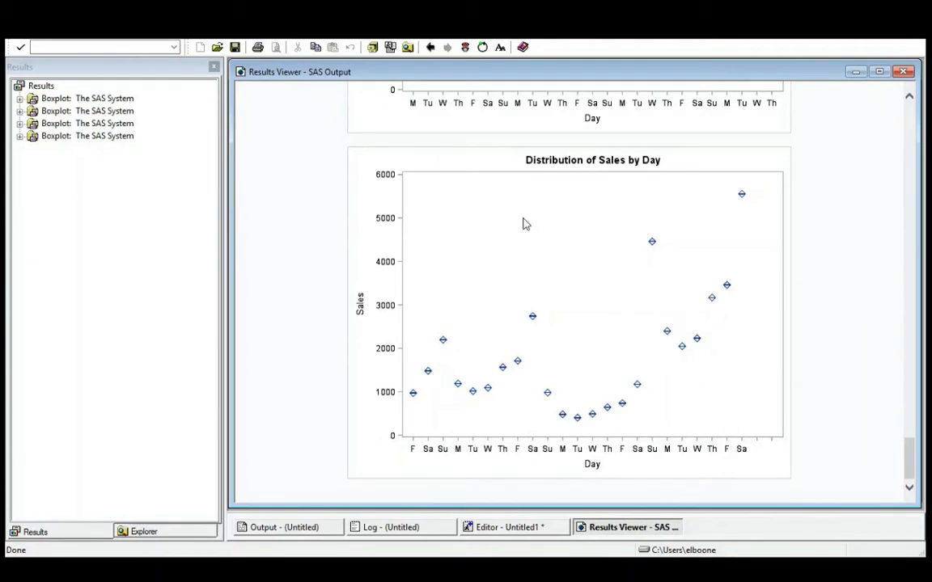
mouse_move(713, 346)
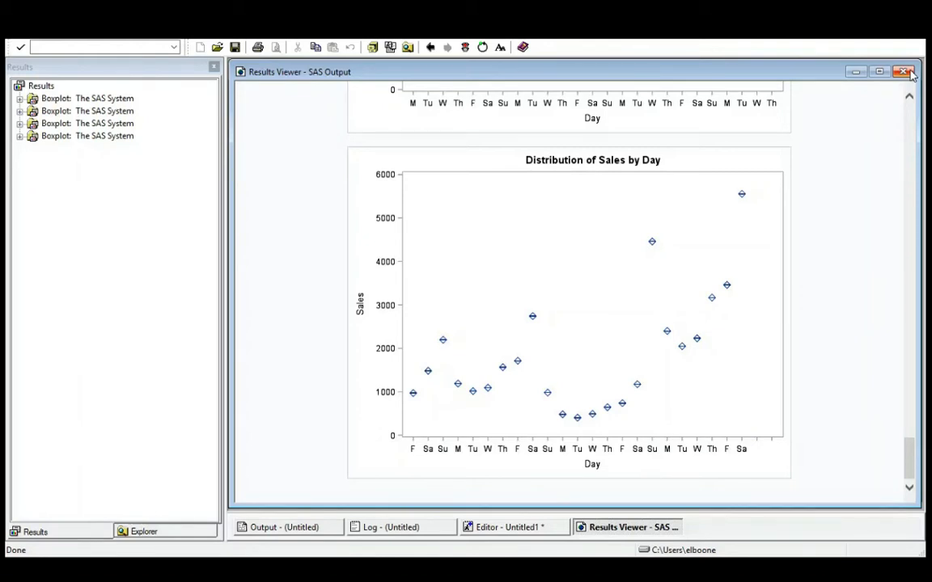
Insert PROC SORT DATA = sales1; BY day before the sales-by-day boxplot step.
left_click(510, 528)
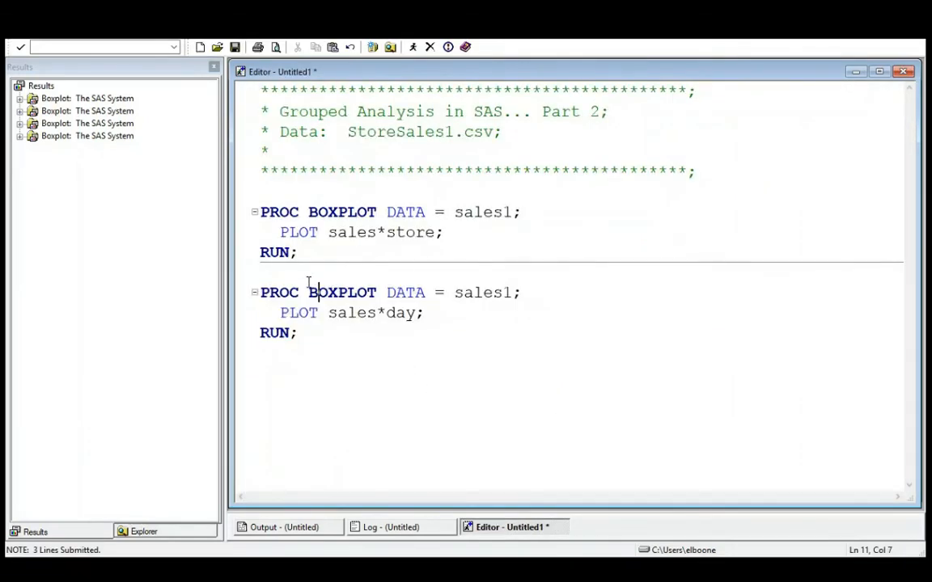
type("PROC SORT")
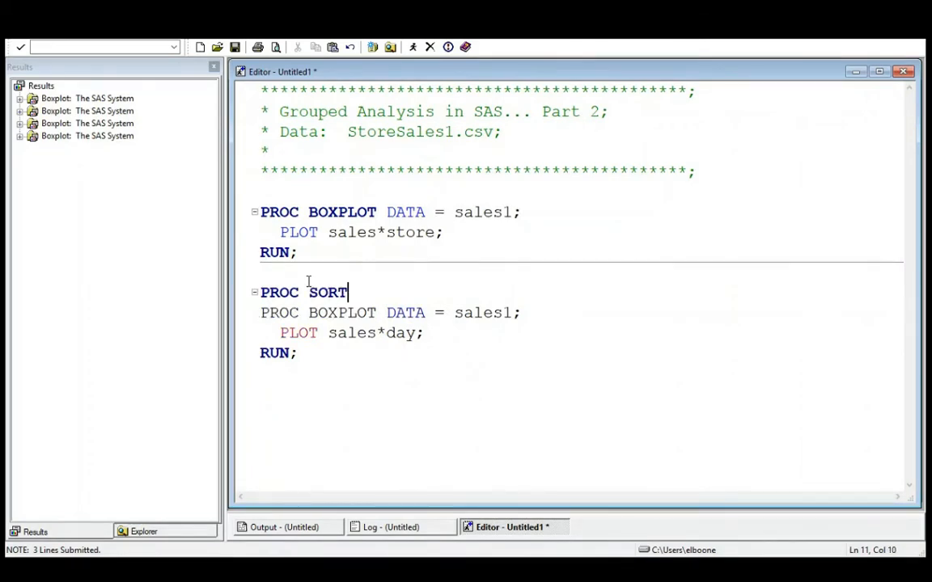
type("DATAT")
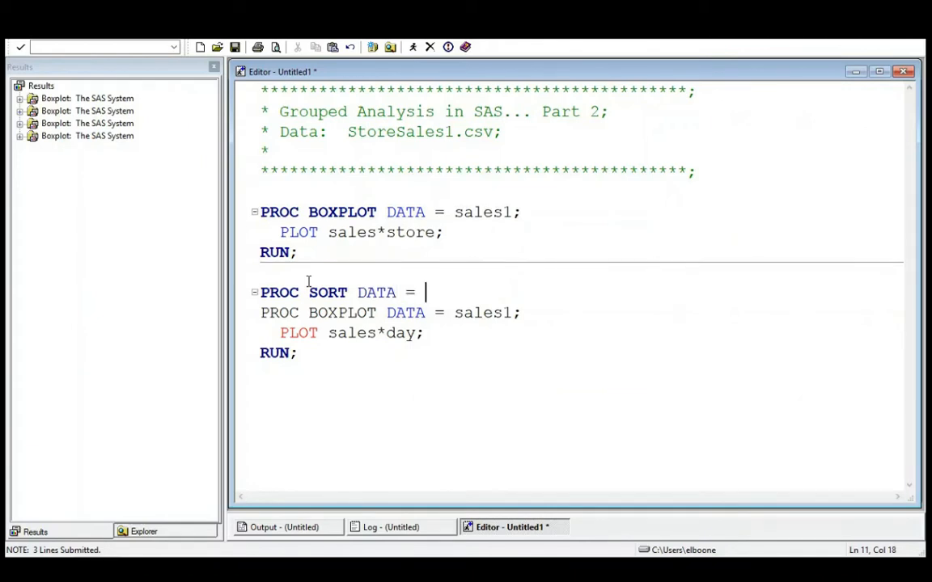
type("sales1;")
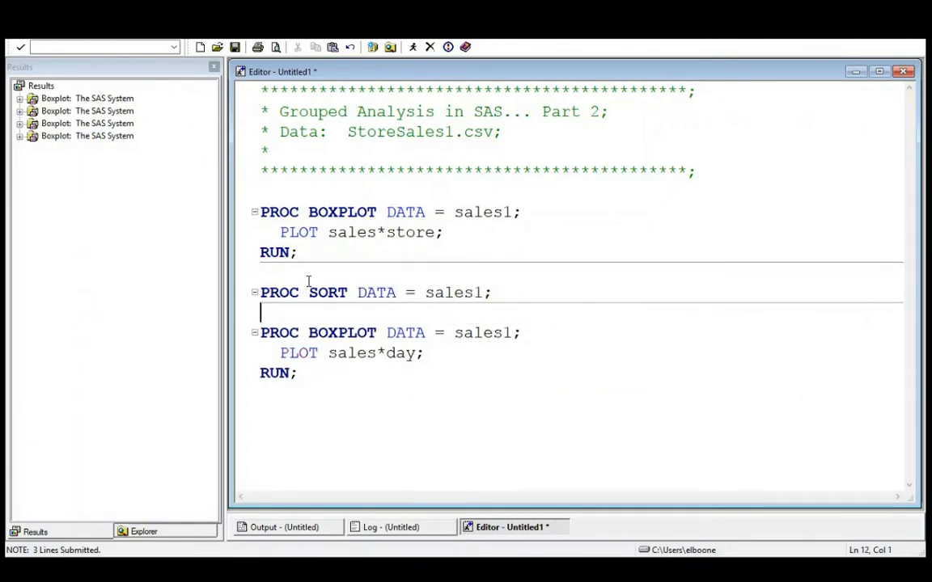
type("BY day;")
type("RUN;")
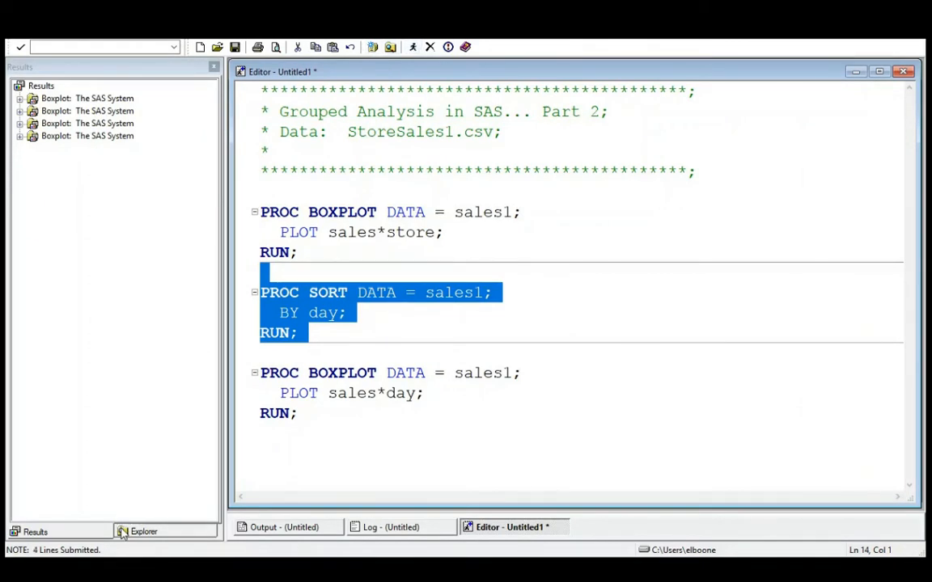
View the Sales1 table to confirm rows are now ordered by day.
double_click(36, 100)
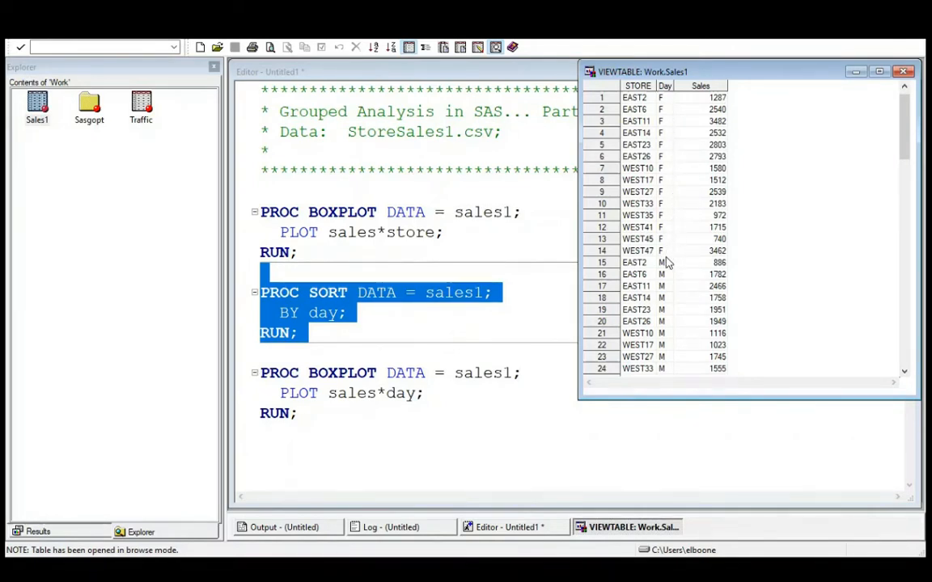
mouse_move(634, 257)
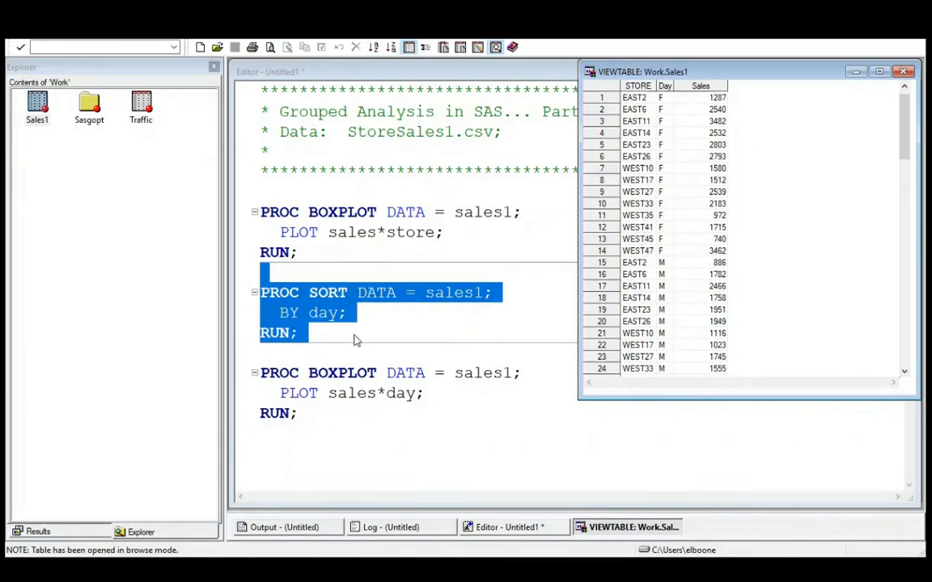
mouse_move(380, 335)
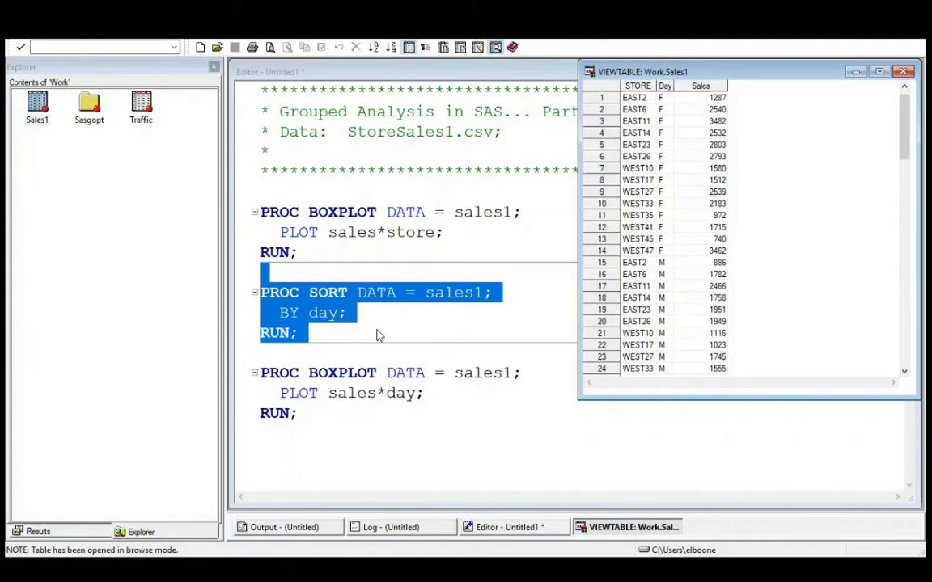
mouse_move(396, 335)
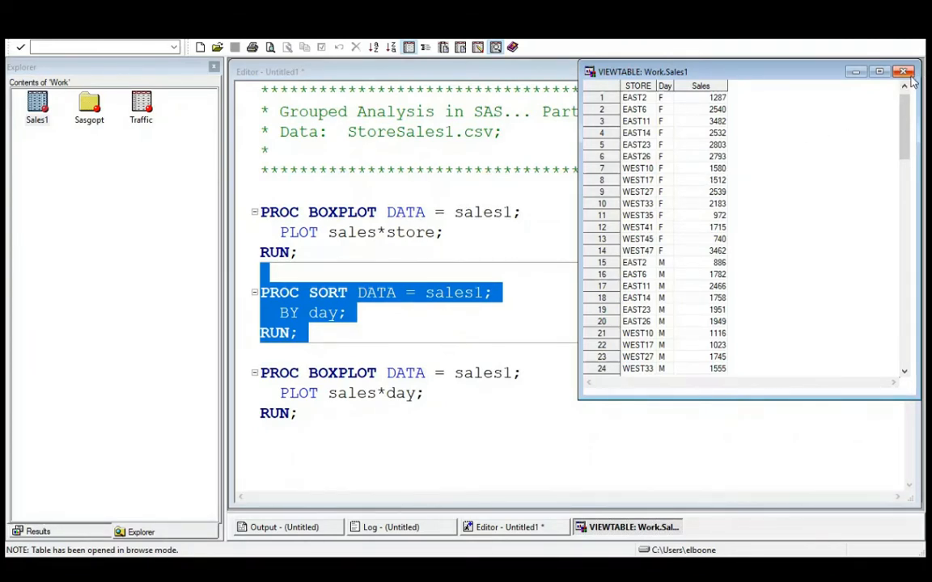
Close the table and submit the sales*day boxplot step for one box per weekday.
left_click(903, 71)
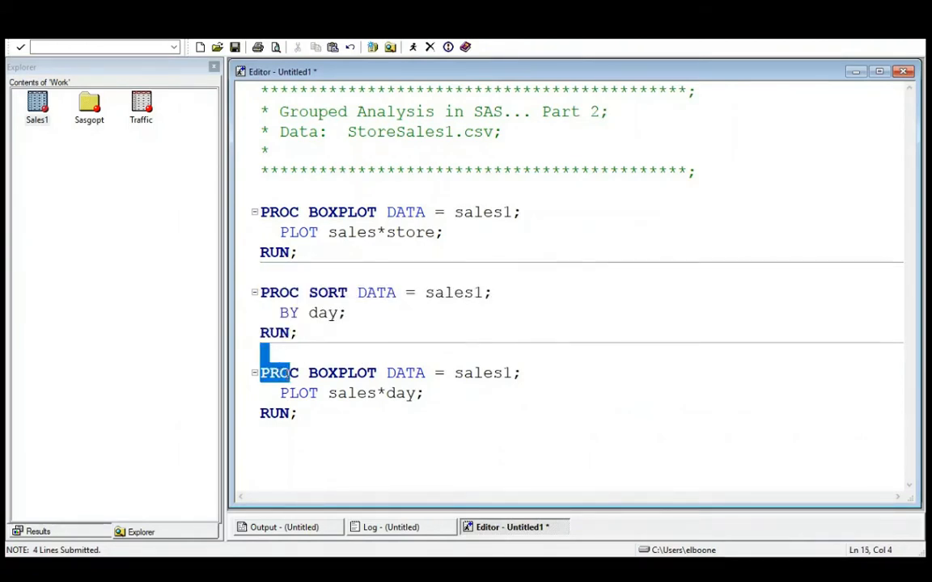
left_click(412, 45)
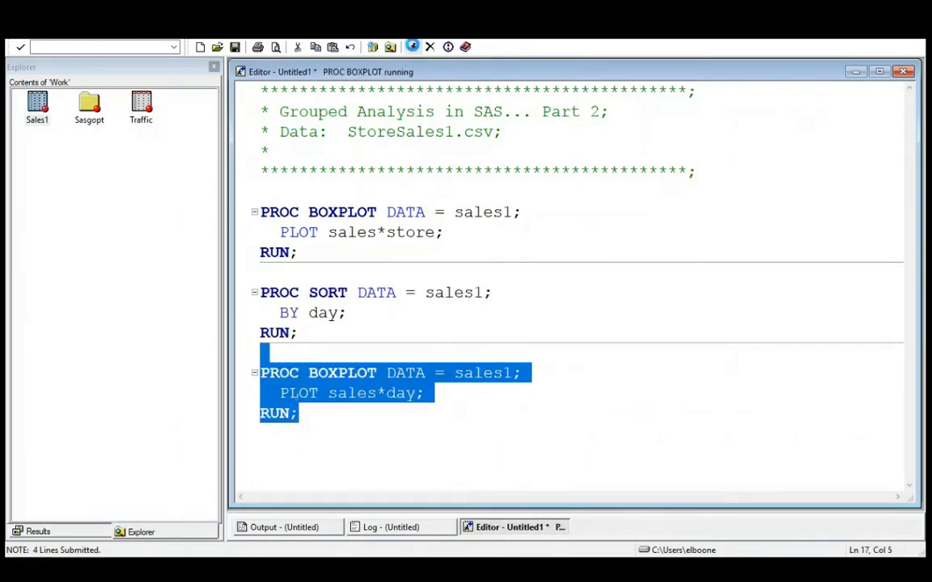
left_click(413, 45)
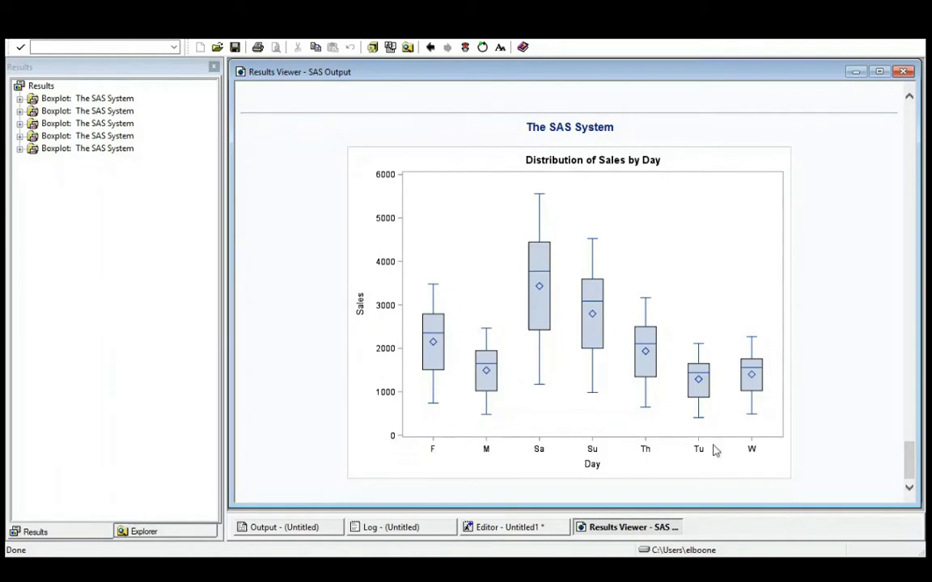
mouse_move(482, 459)
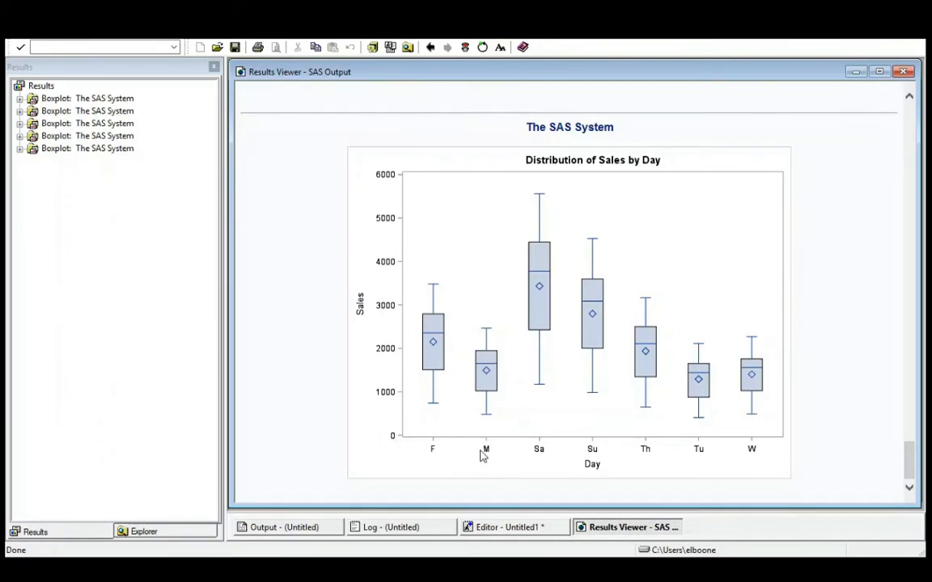
mouse_move(640, 456)
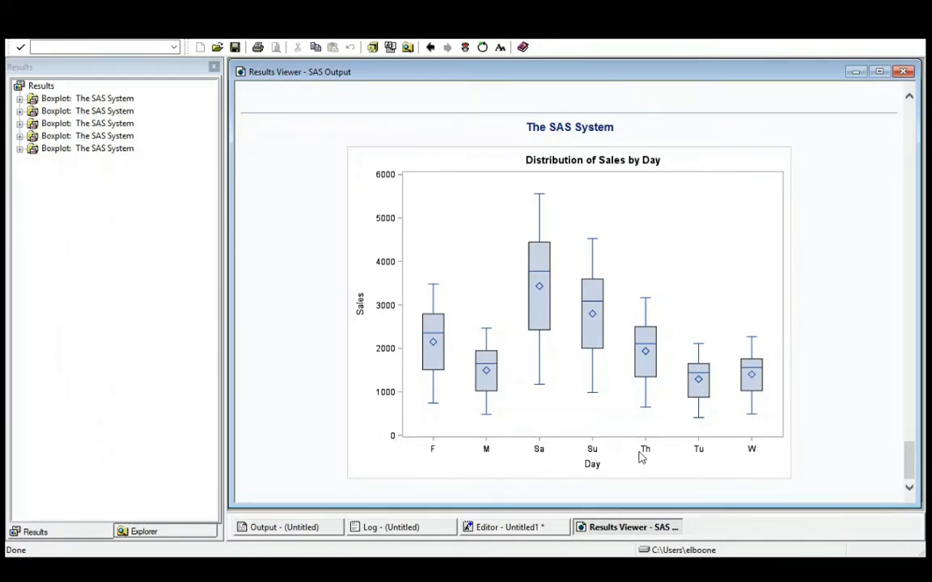
mouse_move(526, 473)
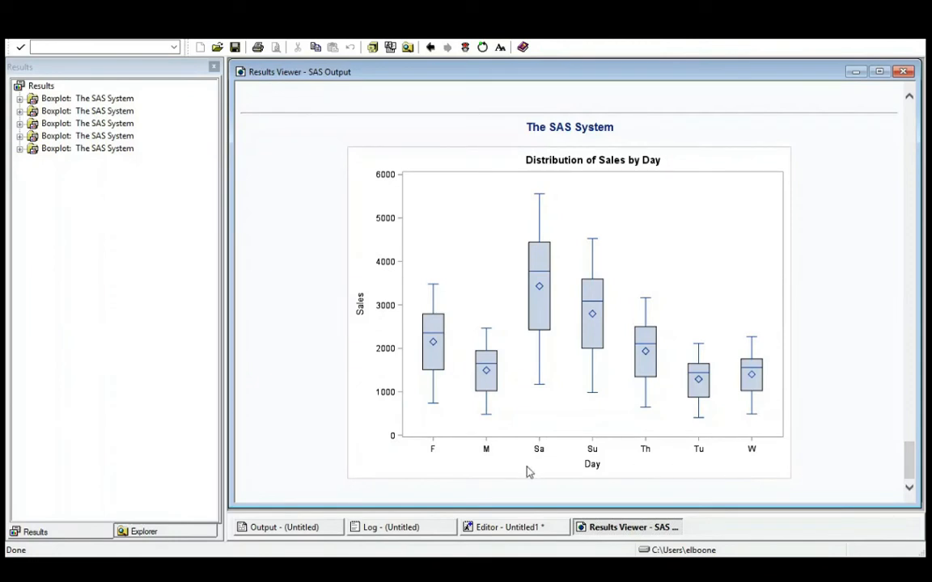
mouse_move(758, 465)
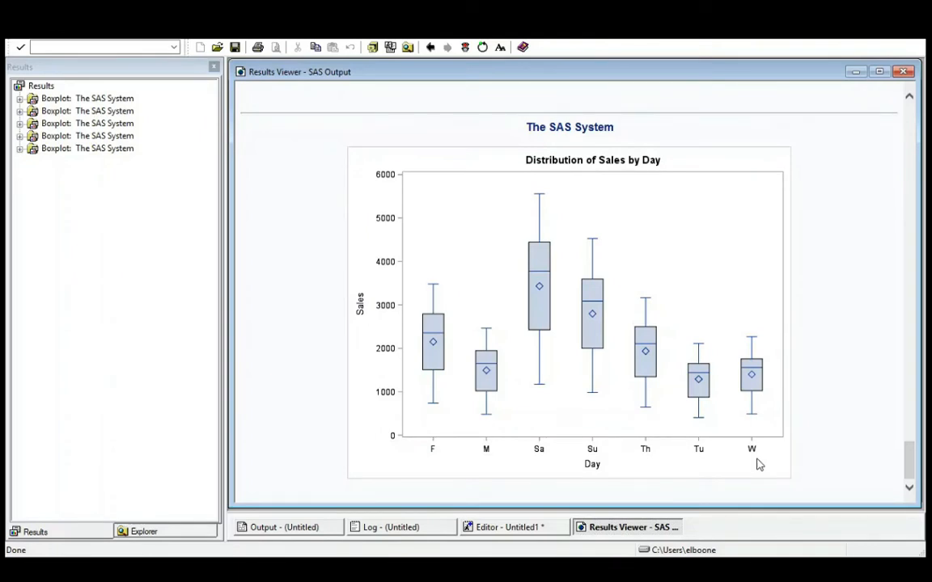
Review the earlier by-store plot of scattered points and return to the code.
left_click(508, 527)
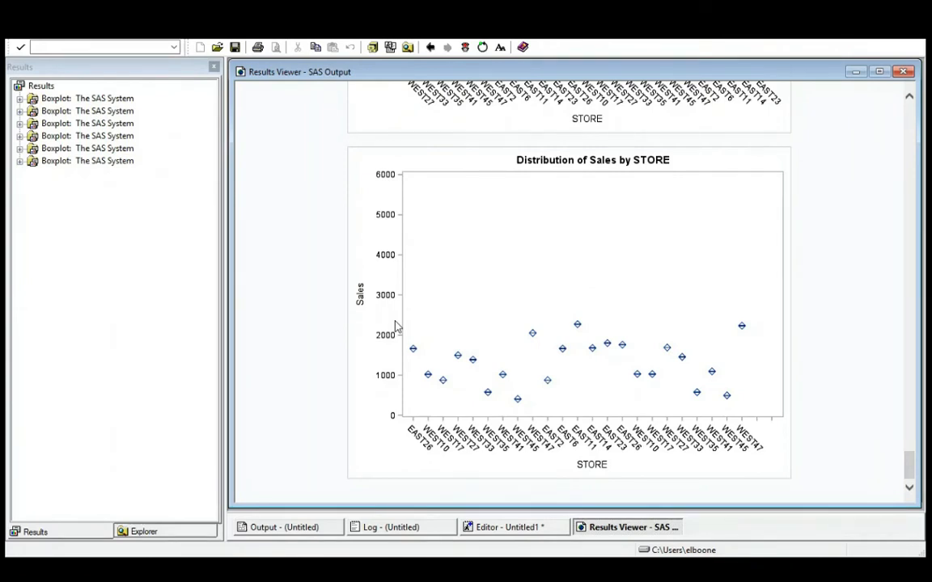
mouse_move(737, 457)
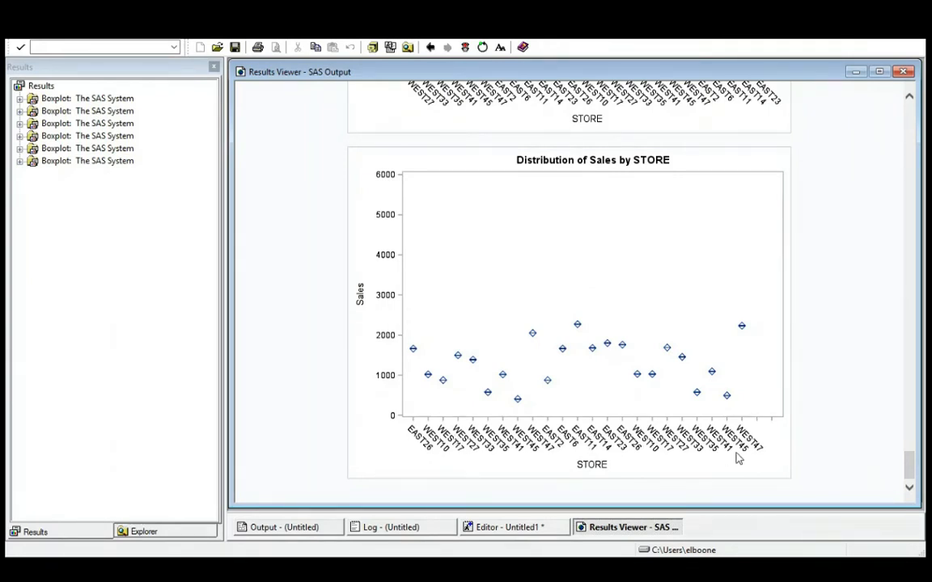
mouse_move(488, 459)
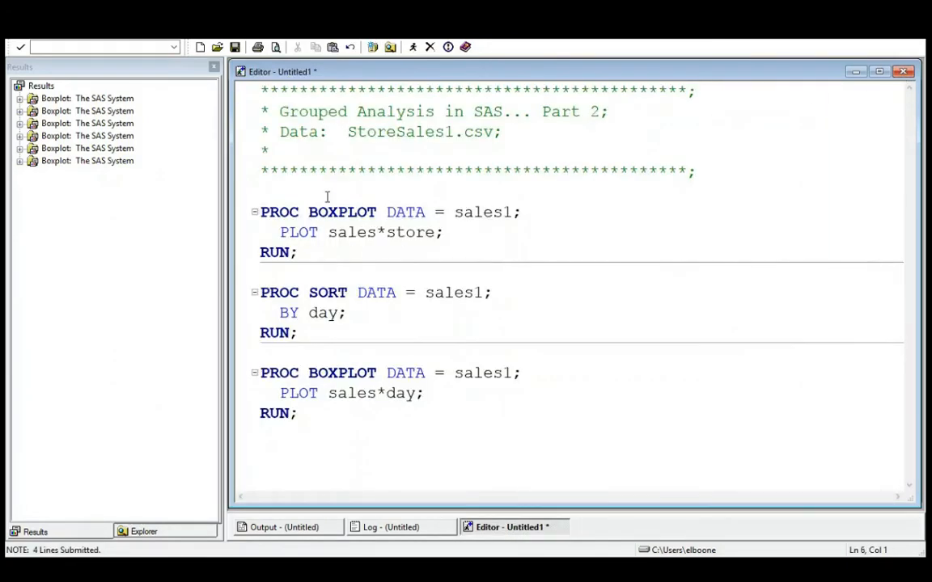
Write PROC SORT DATA = sales1; BY store; RUN; above the first boxplot step.
type("PROC")
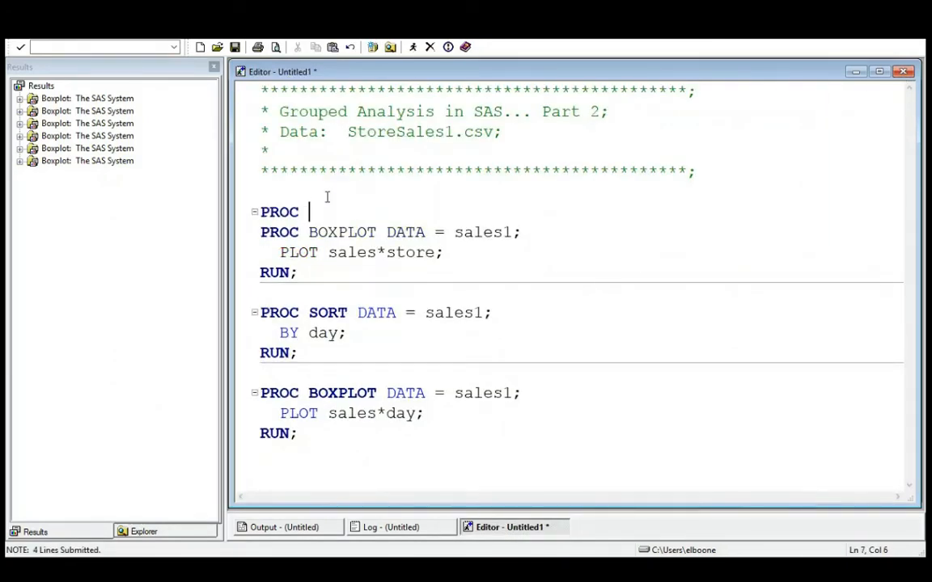
type("SORT")
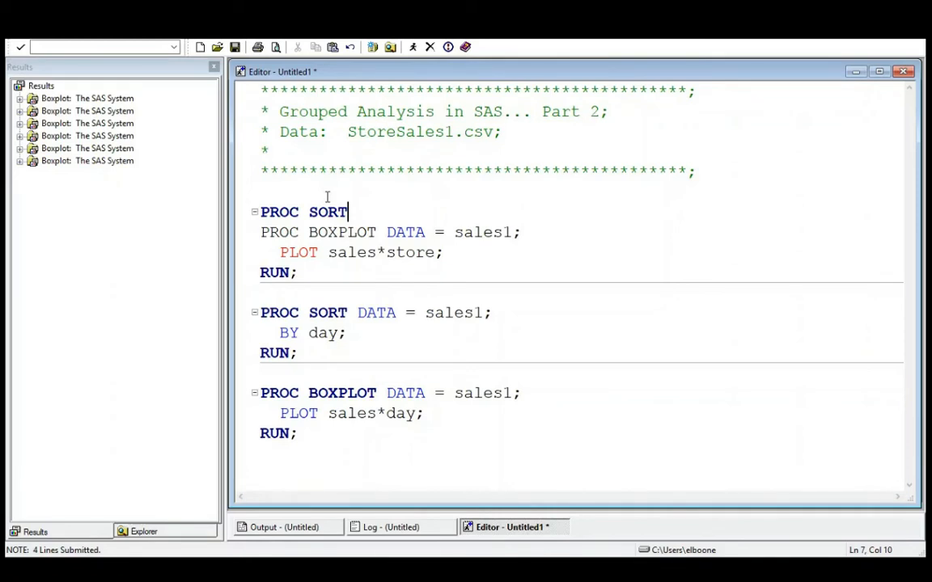
type("D")
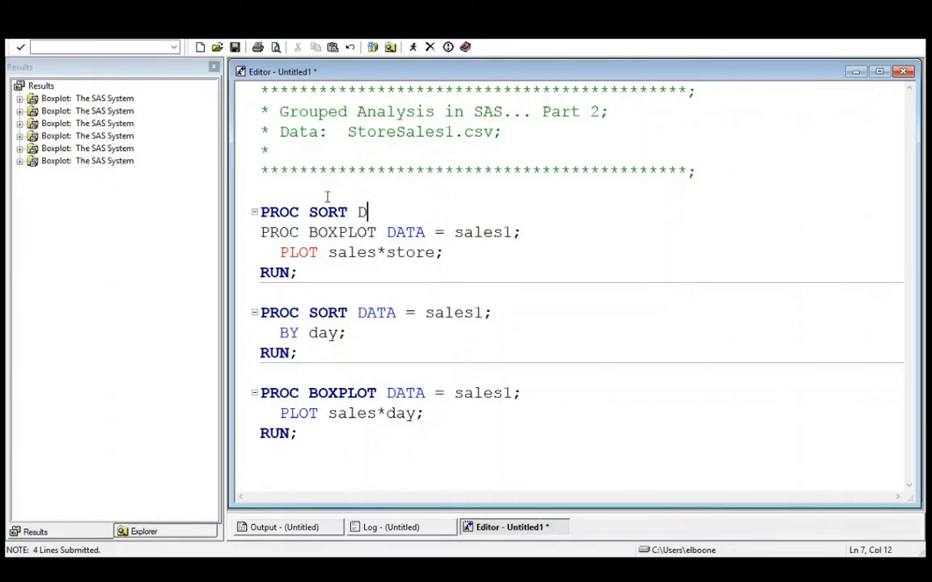
type("ATA = s")
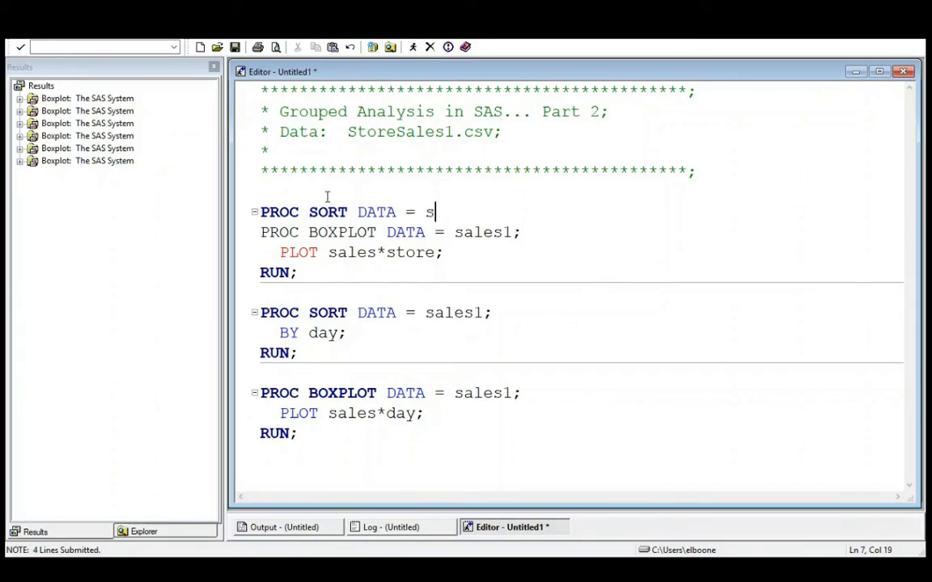
type("ales1;")
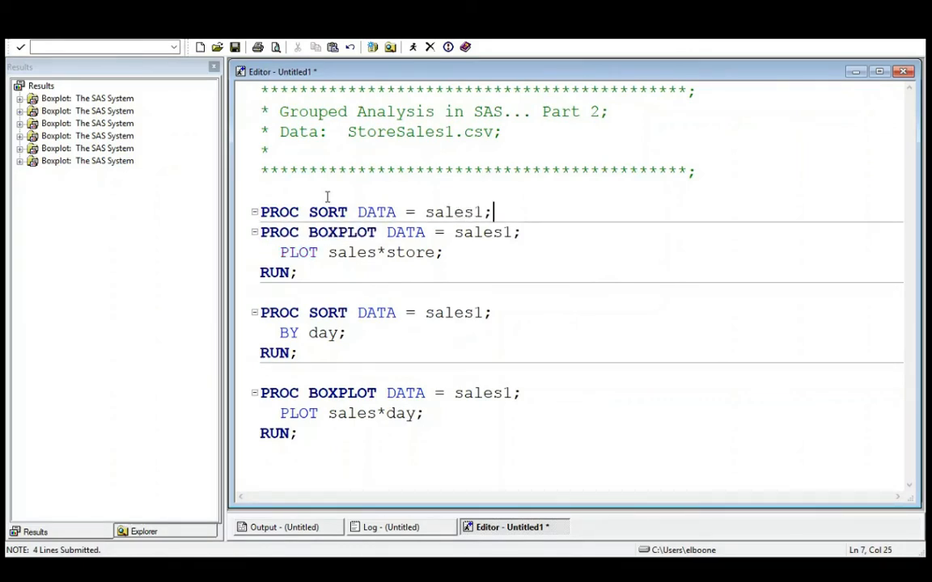
type("BY")
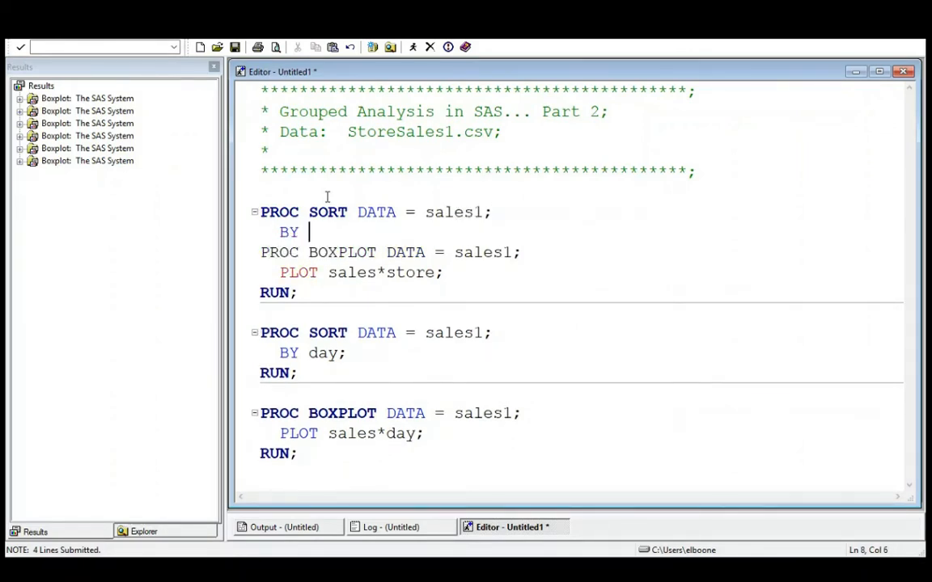
type("store;")
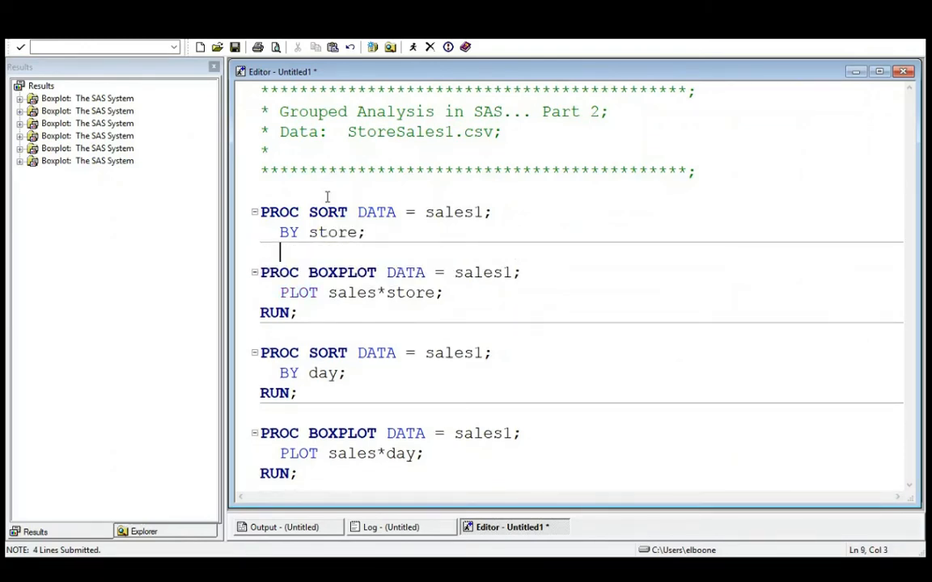
type("RUN")
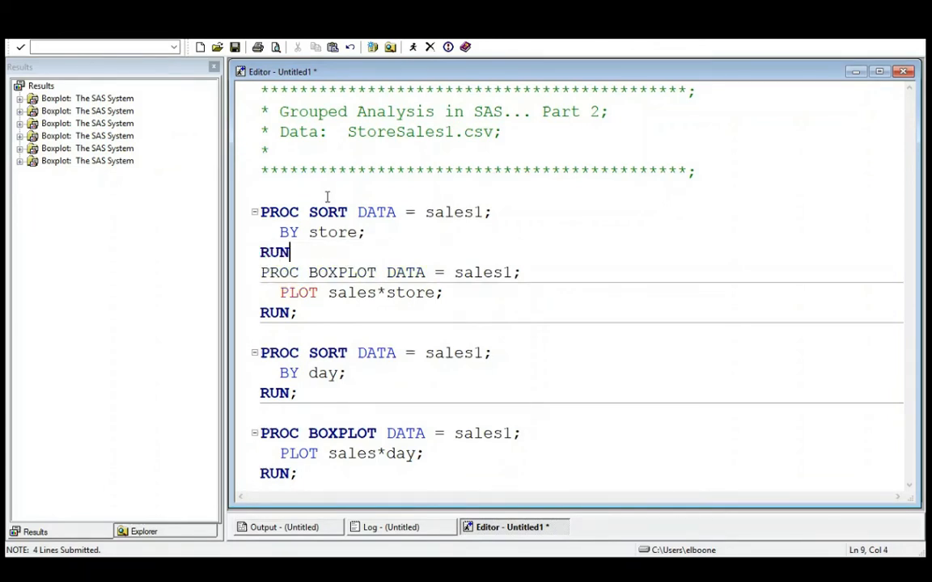
type(";")
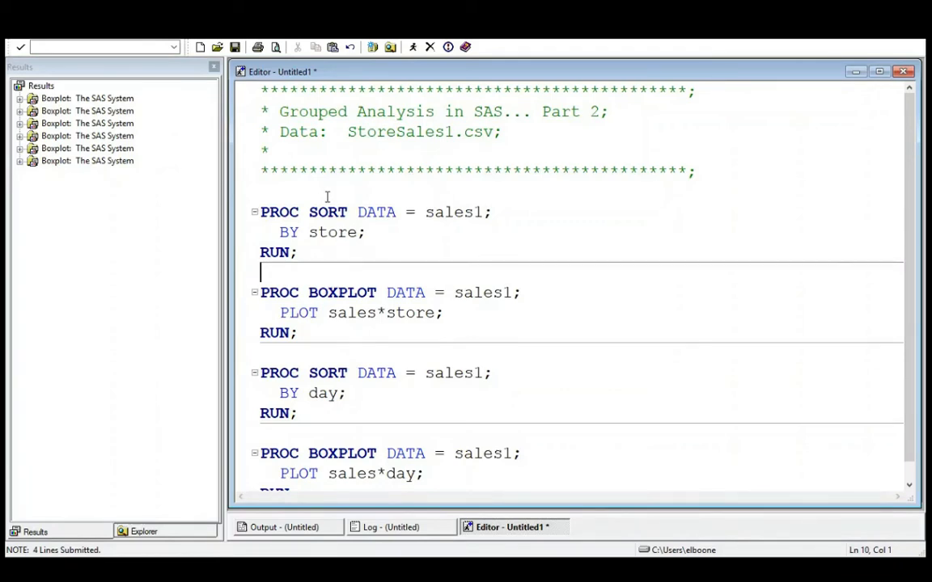
Select the new sort step together with the by-store boxplot step.
left_click_drag(260, 291, 298, 334)
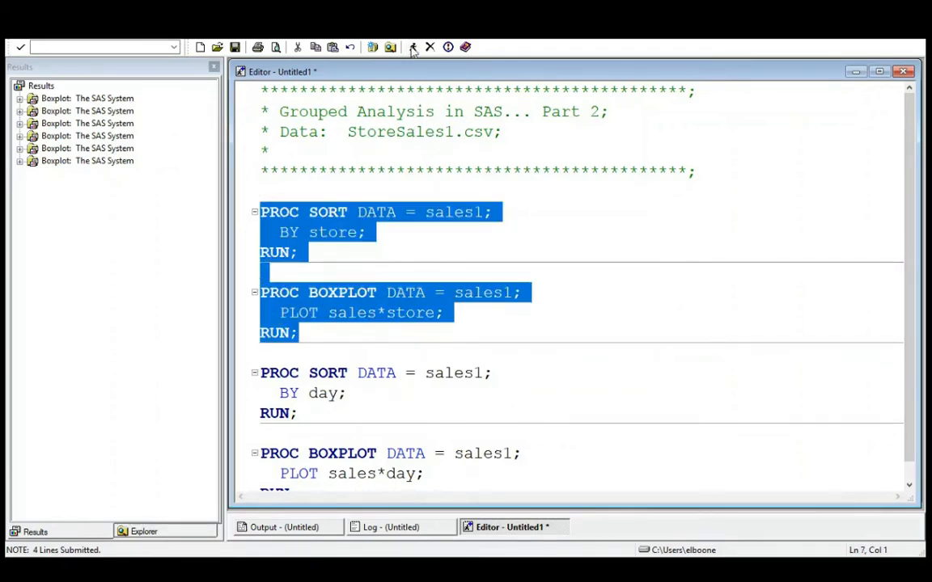
Submit the sort and by-store boxplot steps, getting a real box per store.
left_click(388, 45)
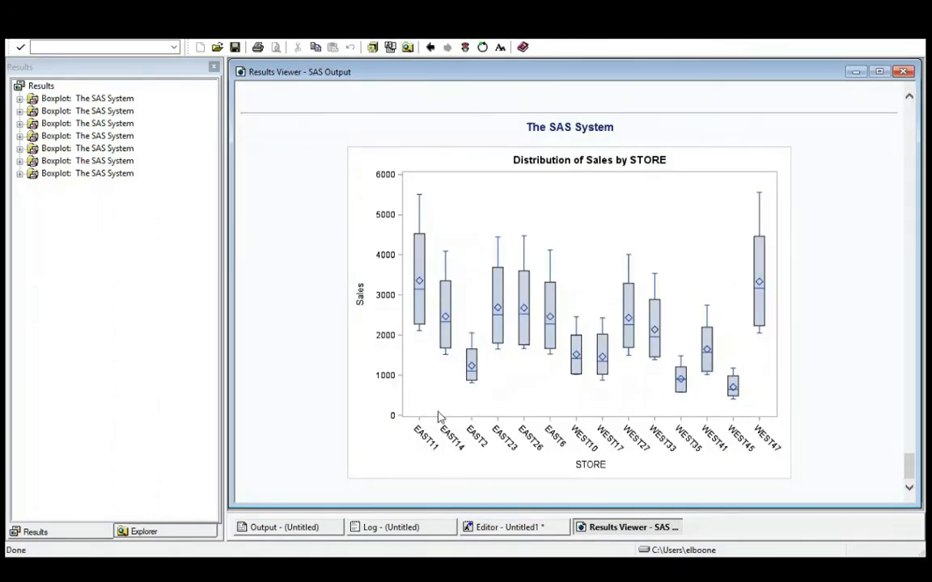
mouse_move(914, 89)
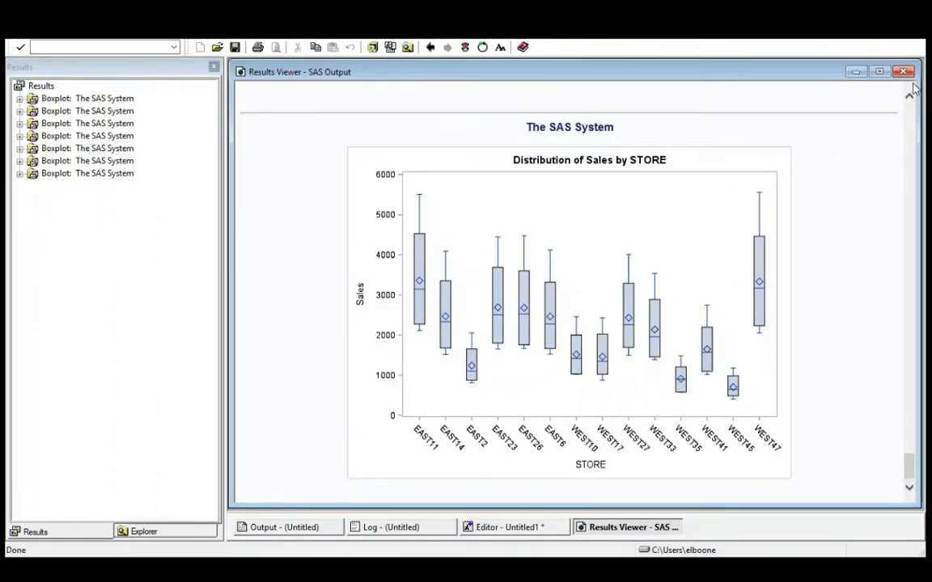
left_click(509, 528)
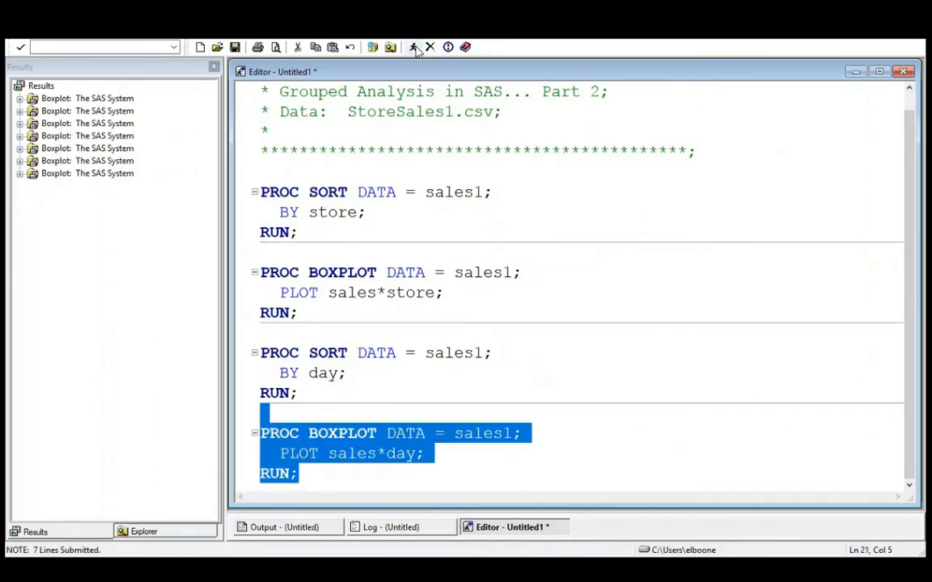
Rerun the by-day boxplot step alone, yielding scattered points, and return to the code.
left_click(414, 46)
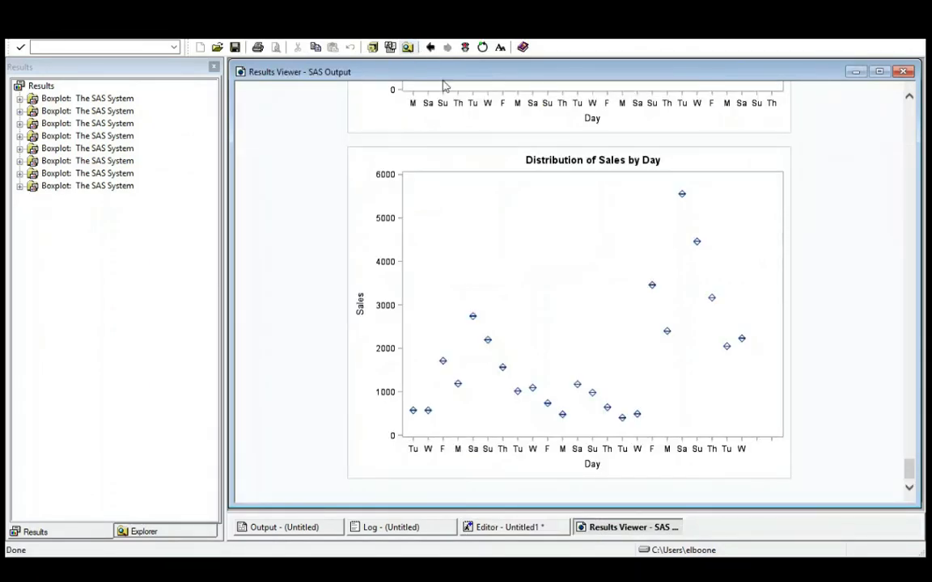
left_click(510, 527)
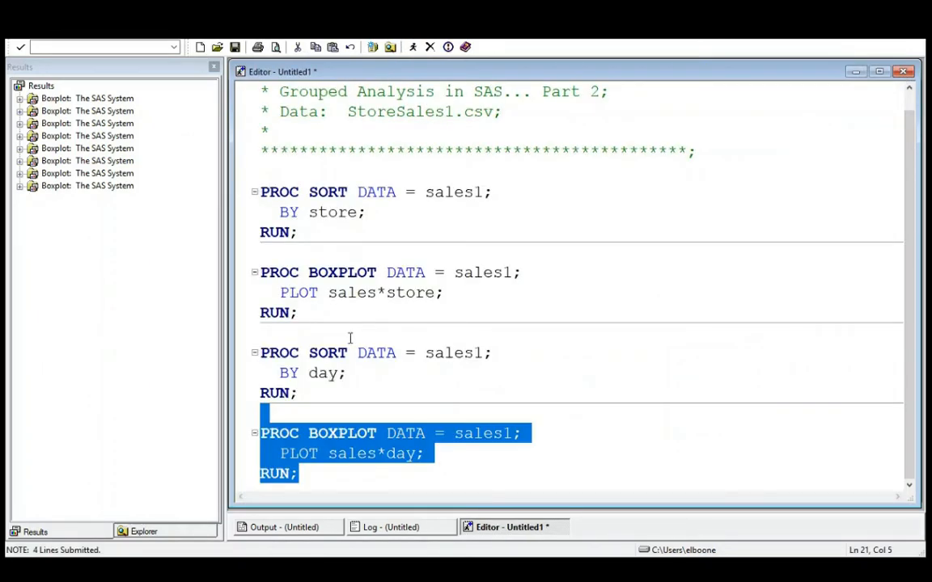
left_click(261, 332)
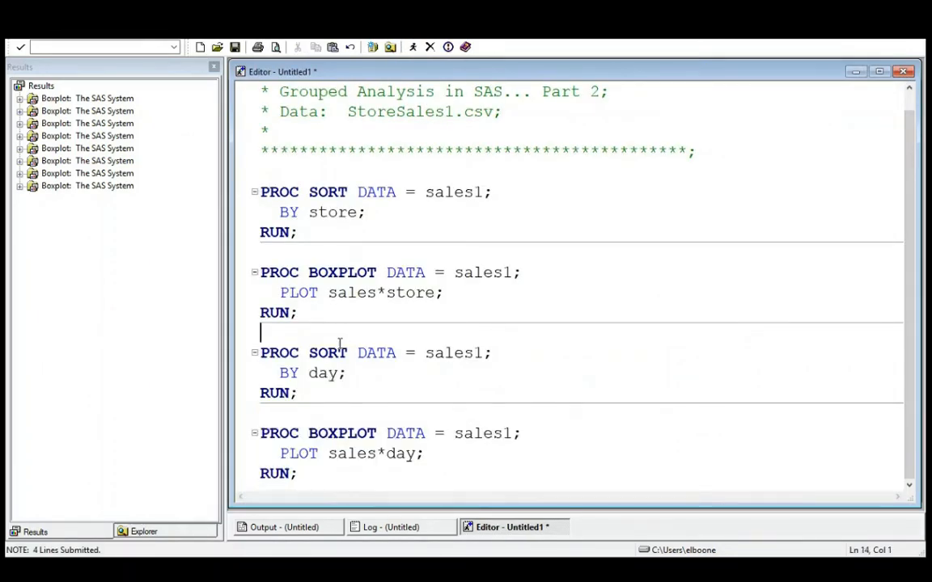